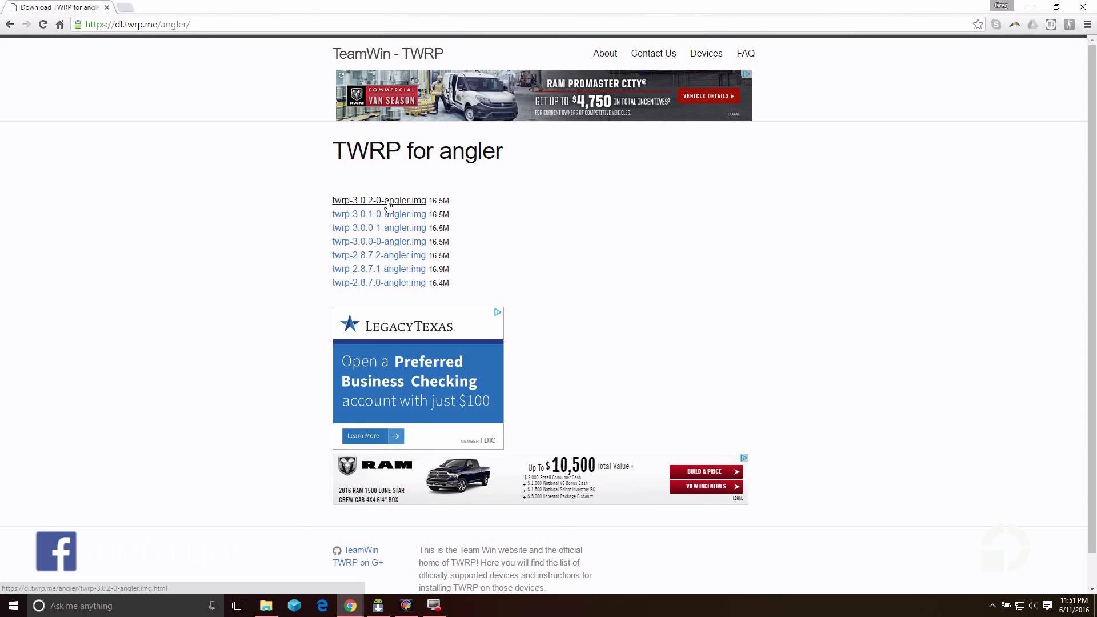
{"action": "mouse_move", "coordinate": [403, 210]}
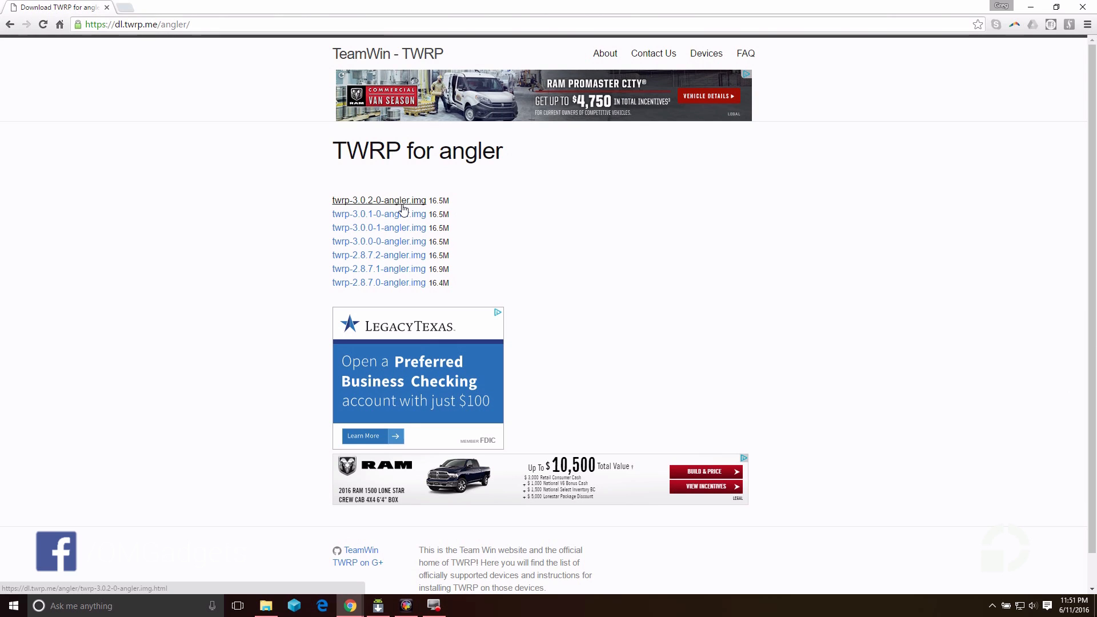
Step: Start downloading twrp-3.0.2-0-angler.img from its TWRP download page
{"action": "left_click", "coordinate": [379, 200]}
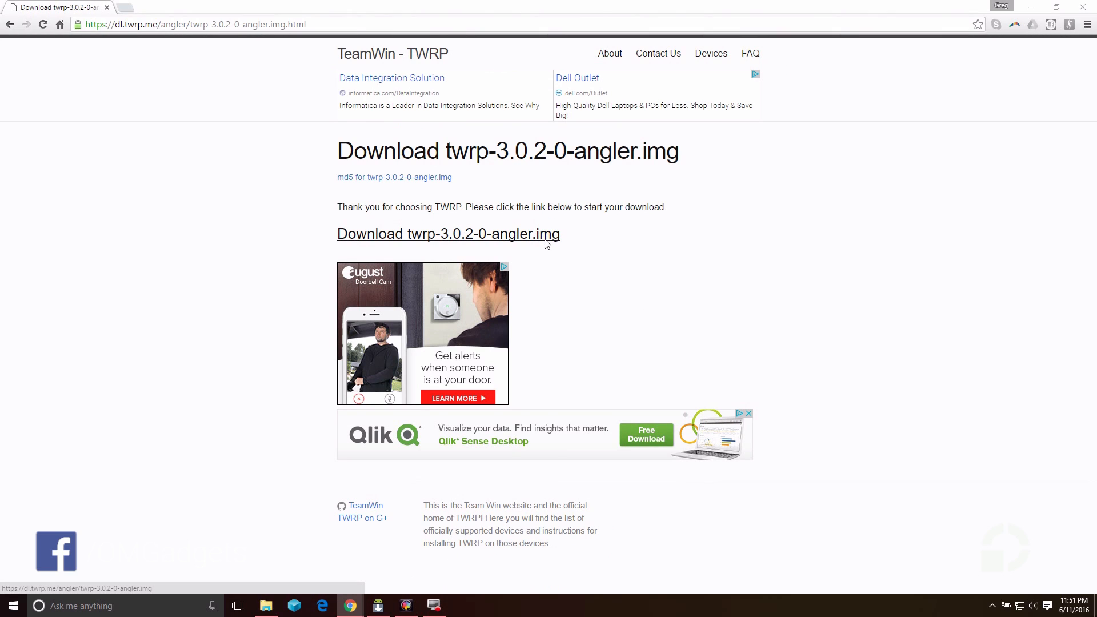
{"action": "left_click", "coordinate": [448, 233]}
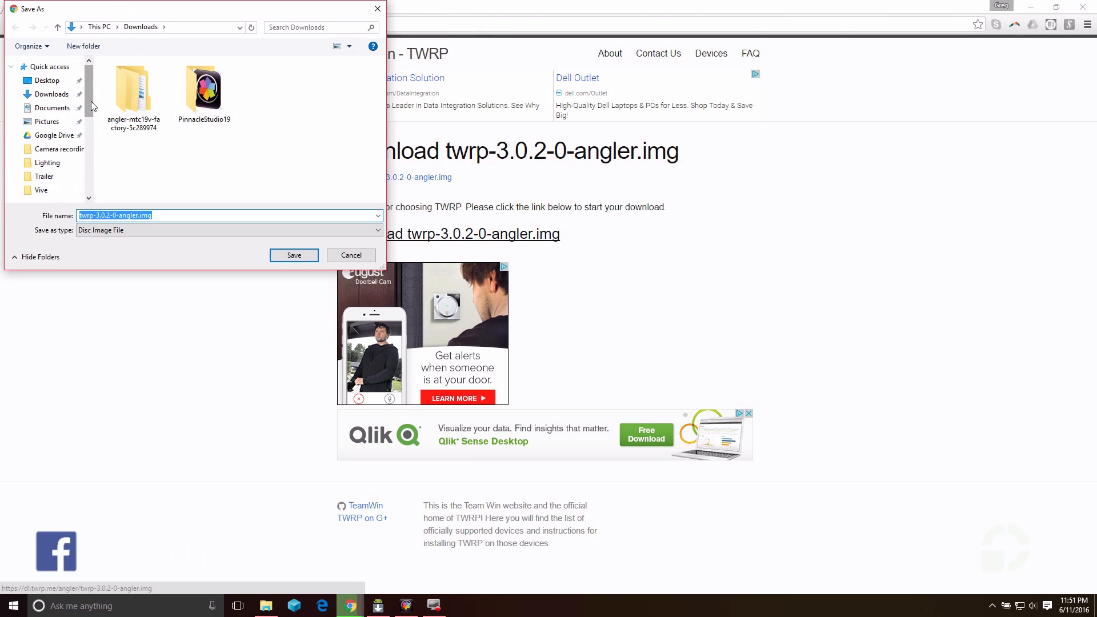
Step: Point the Save As dialog at C:\SDK\platform-tools for the TWRP image
{"action": "left_click", "coordinate": [51, 180]}
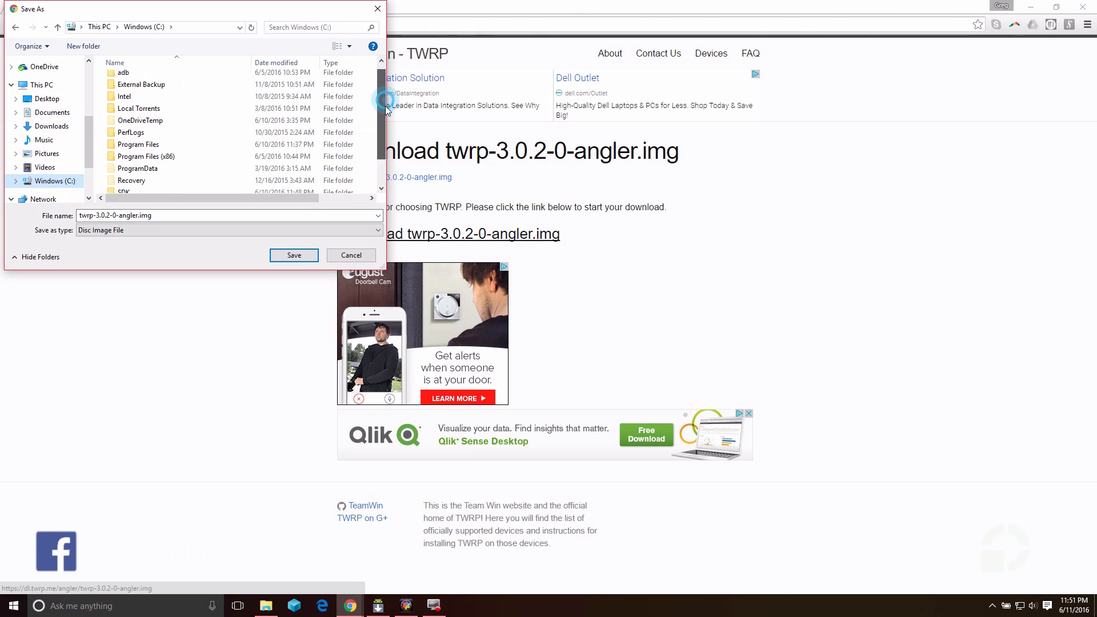
{"action": "double_click", "coordinate": [117, 190]}
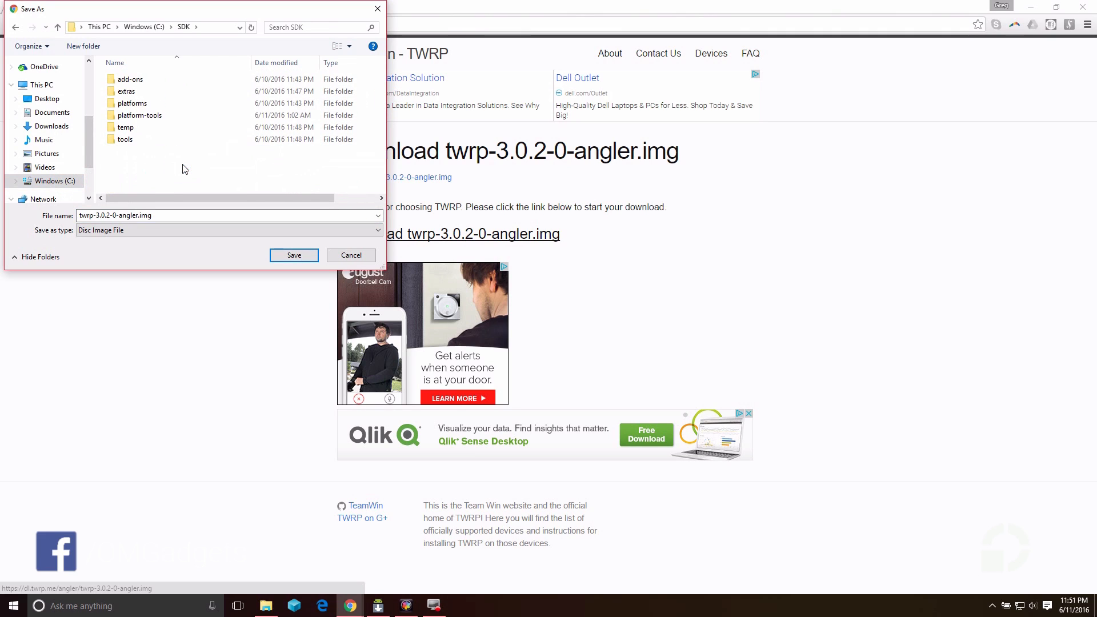
{"action": "double_click", "coordinate": [140, 115]}
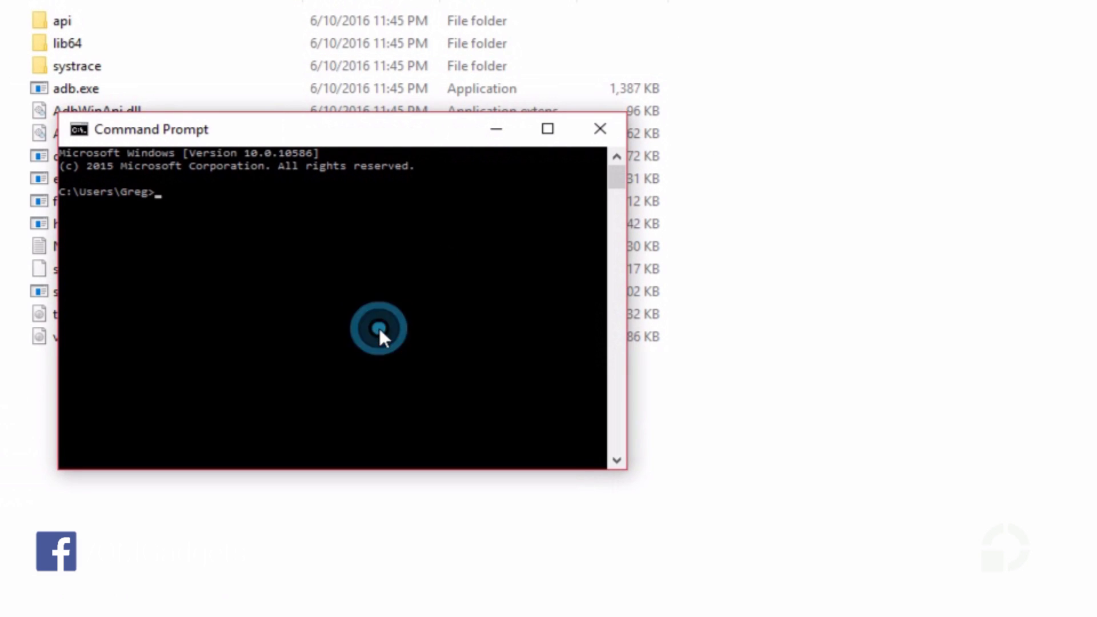
Step: Change directory to C:\SDK\platform-tools by pasting the path after cd
{"action": "type", "text": "cd"}
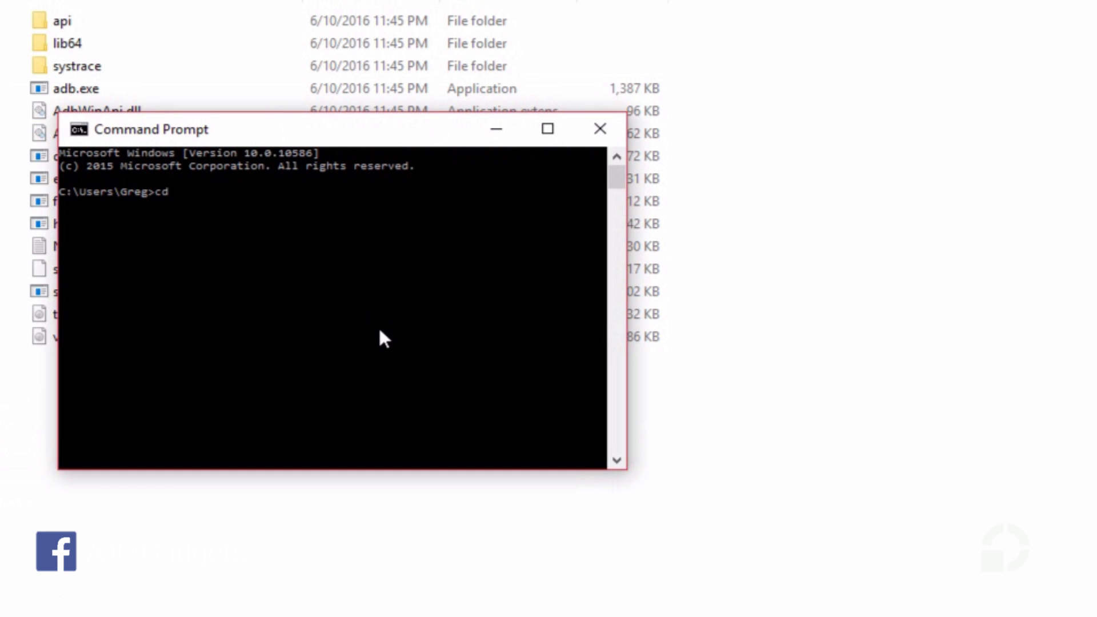
{"action": "right_click", "coordinate": [382, 338]}
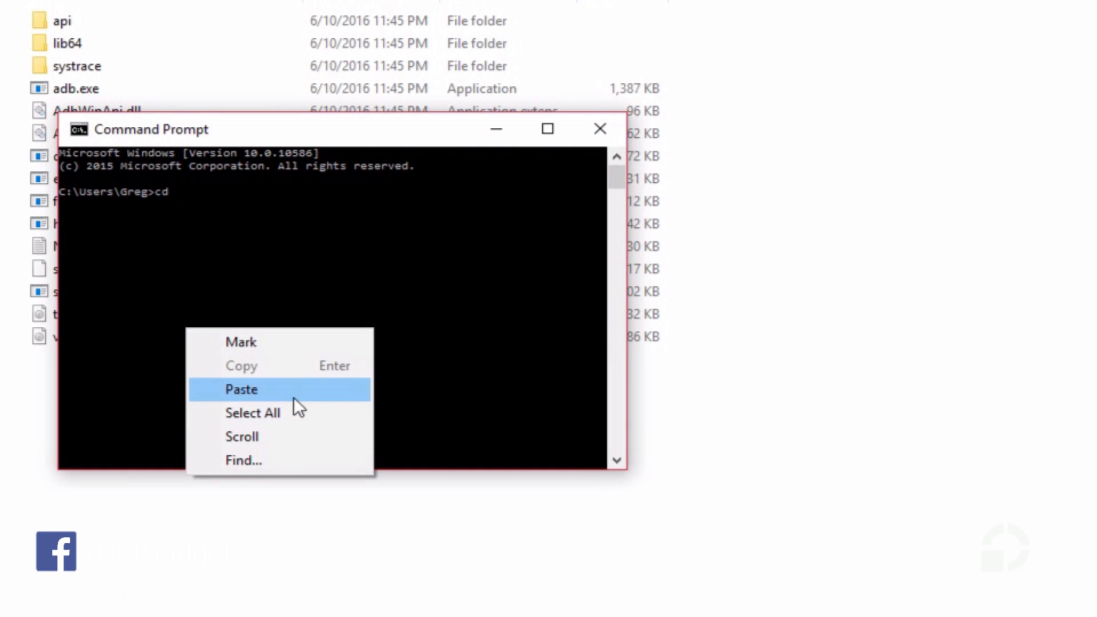
{"action": "left_click", "coordinate": [241, 390]}
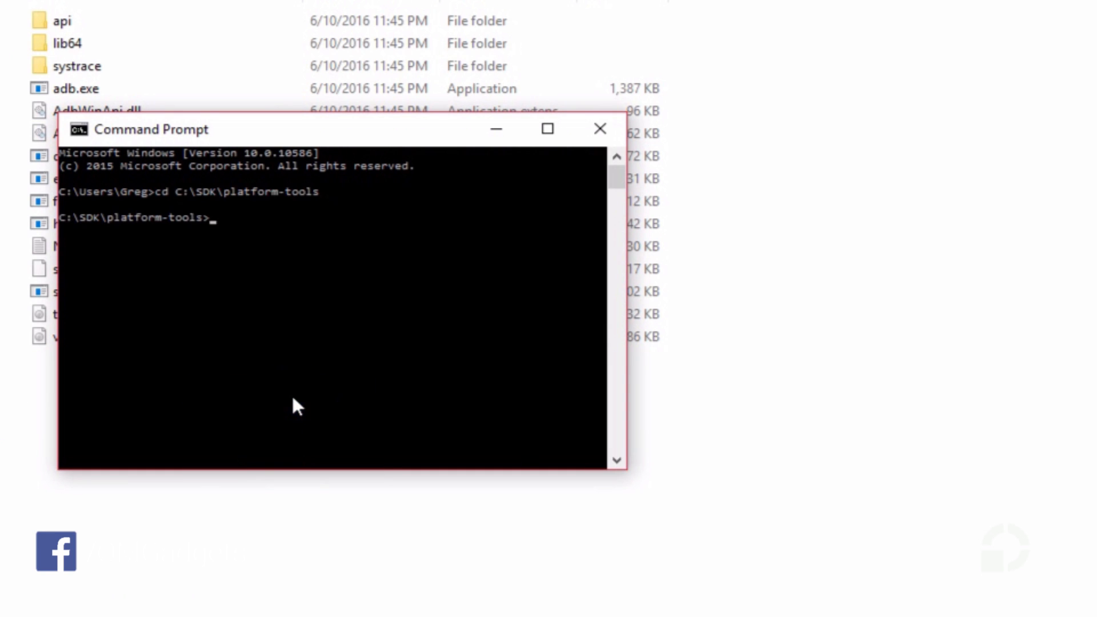
Step: Begin the command 'fastboot flash recovery' at the platform-tools prompt
{"action": "type", "text": "fas"}
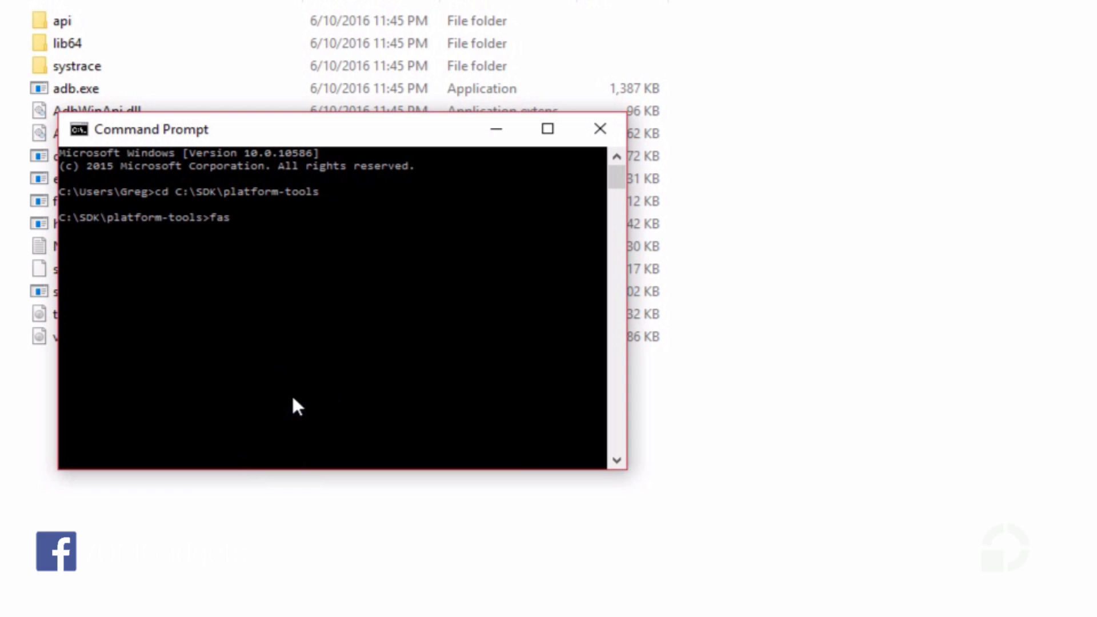
{"action": "type", "text": "tboot flash reco"}
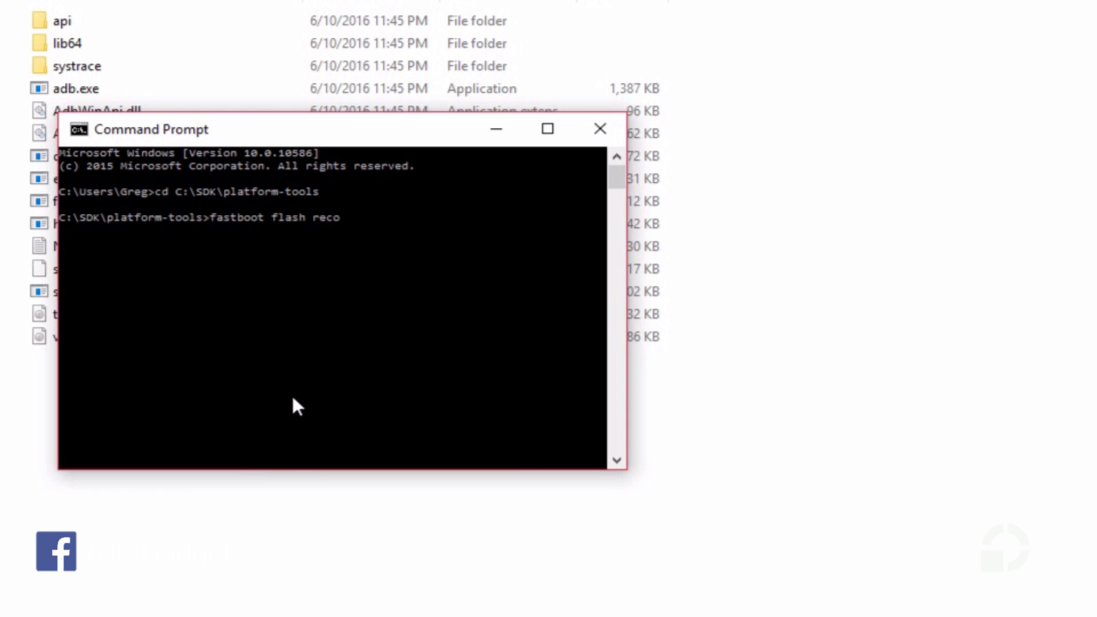
{"action": "type", "text": "very"}
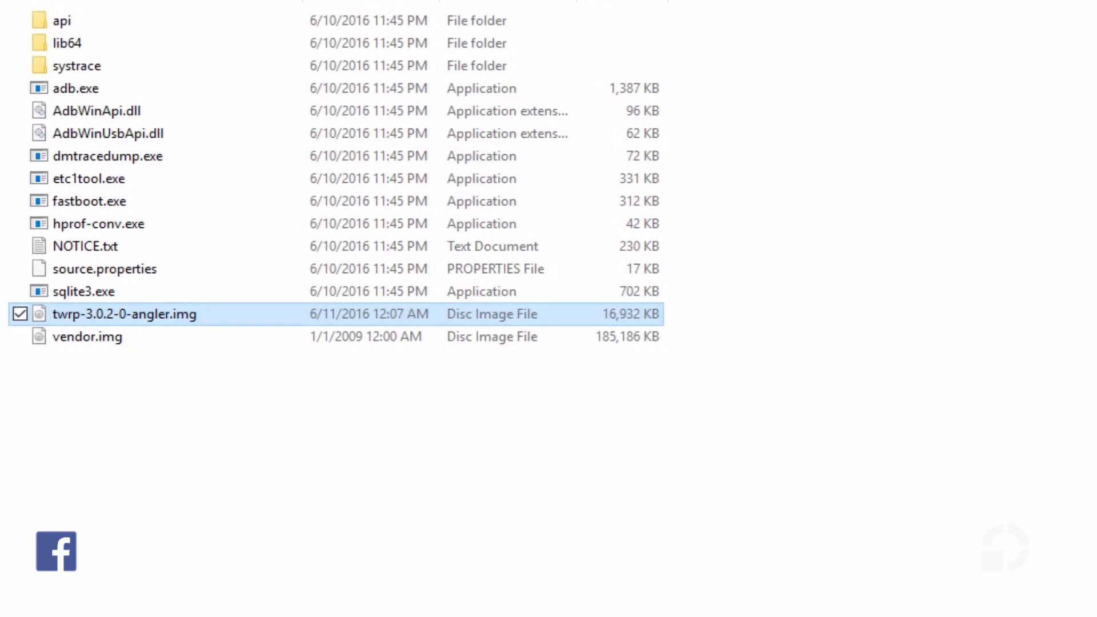
Step: Check the image name in Explorer and add twrp-3.0.2-0-angler.img to the flash recovery command
{"action": "left_click", "coordinate": [17, 315]}
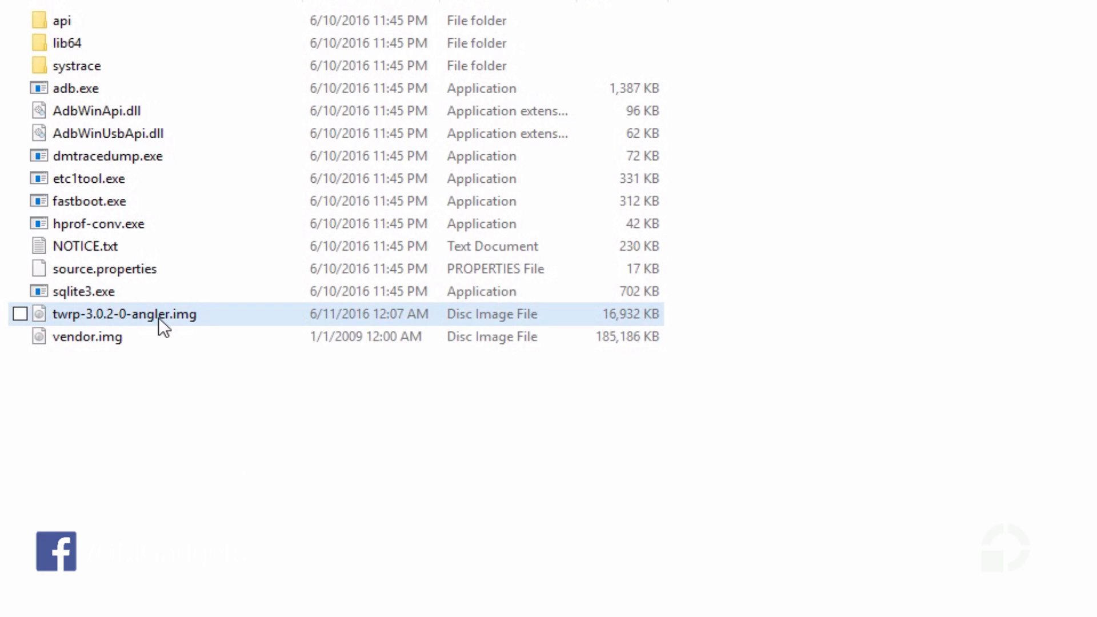
{"action": "left_click", "coordinate": [17, 315]}
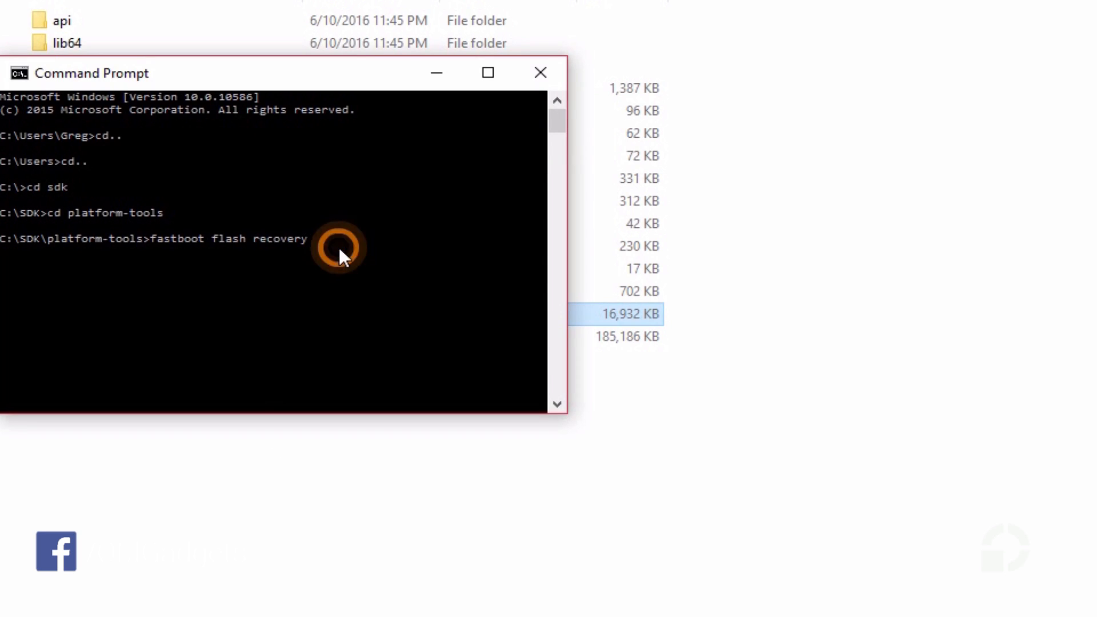
{"action": "type", "text": "twrp-3.0.2-0-angler.img"}
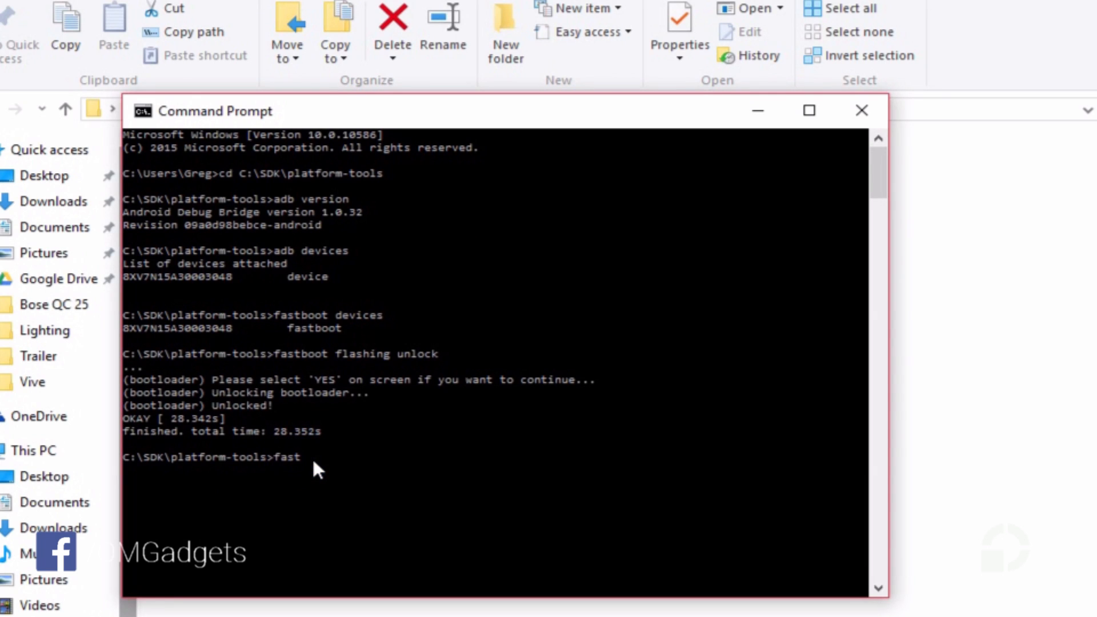
Step: Run 'fastboot reboot' to restart the phone out of fastboot mode
{"action": "type", "text": "boot re"}
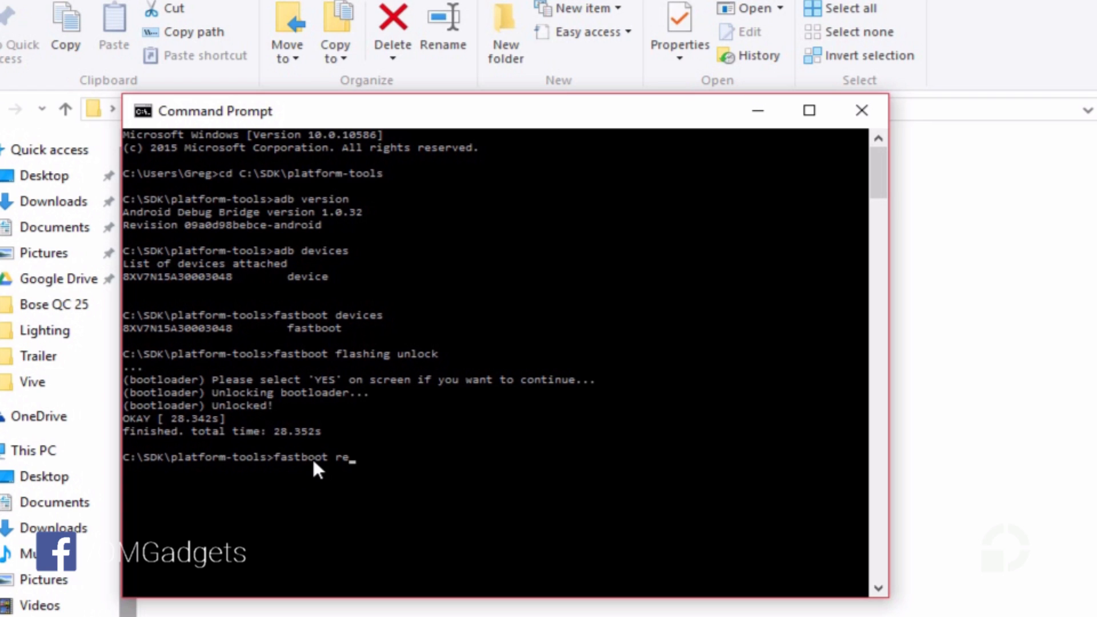
{"action": "key", "text": "Enter"}
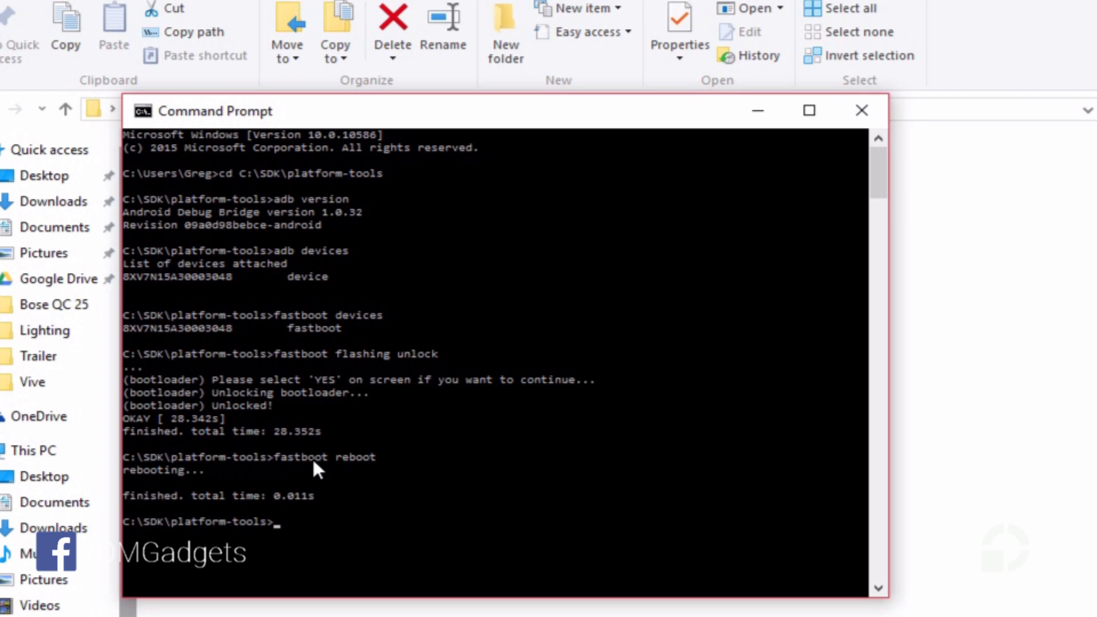